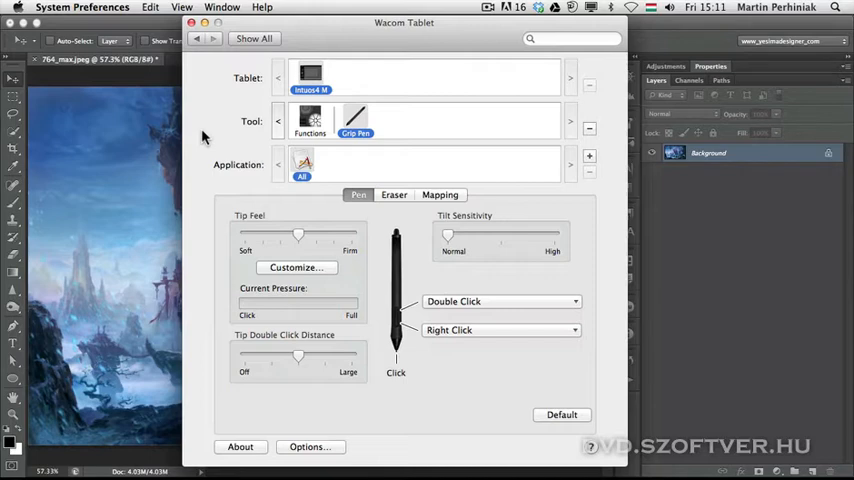
mouse_move(293, 192)
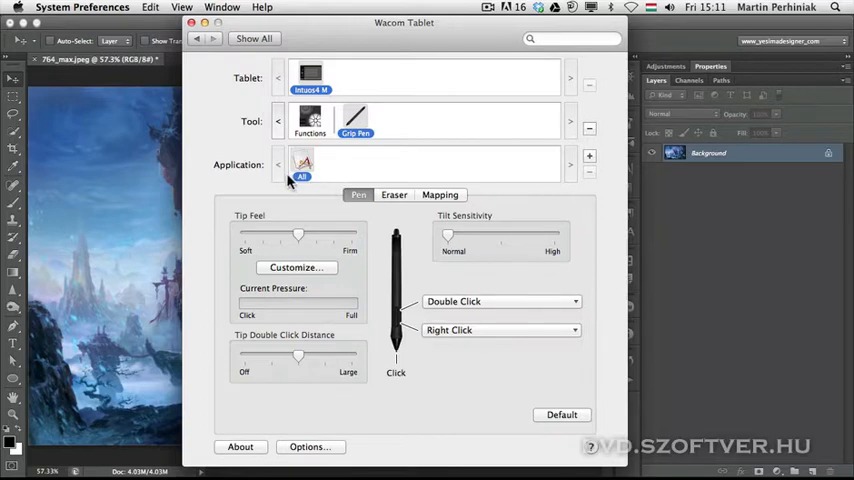
mouse_move(356, 120)
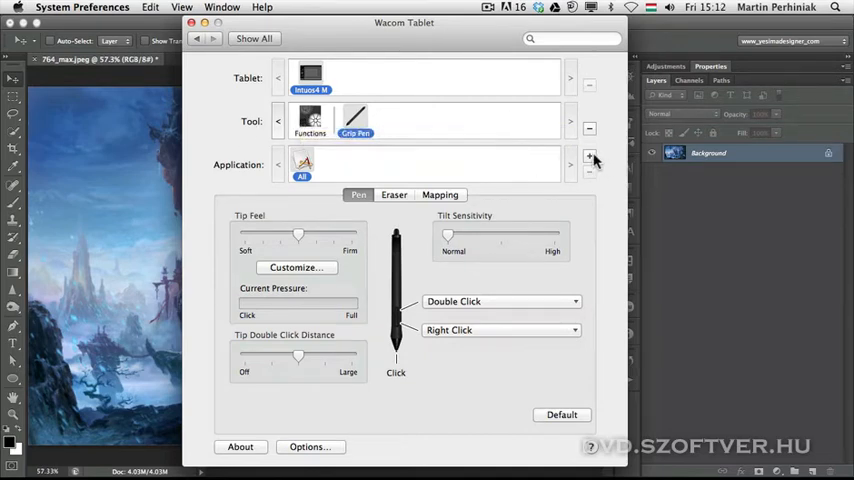
mouse_move(590, 158)
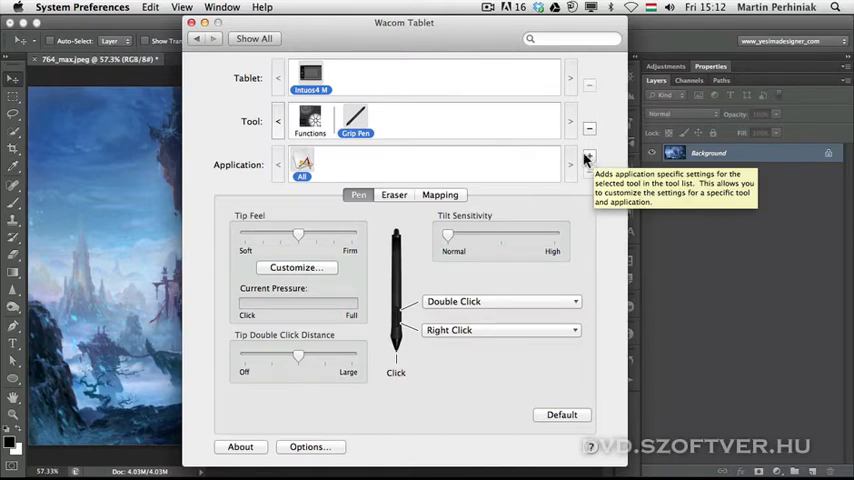
- Add Adobe Photoshop CS6 from Currently Open Applications as an application-specific Grip Pen entry
left_click(589, 164)
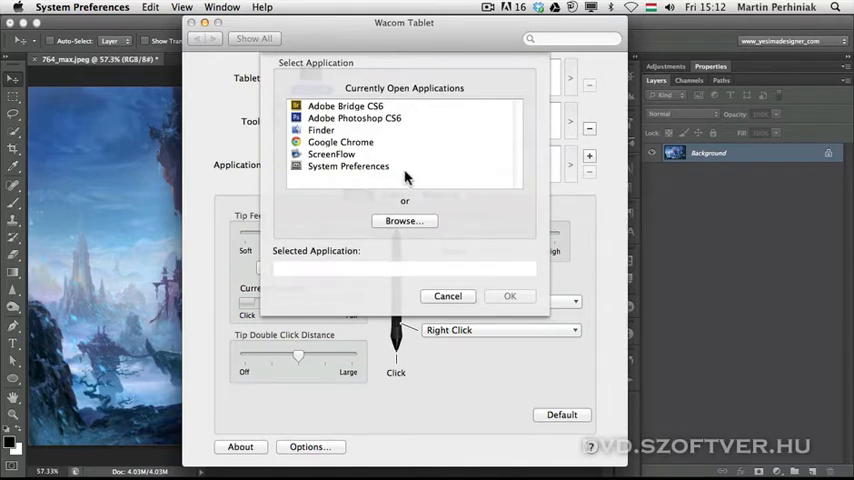
mouse_move(428, 90)
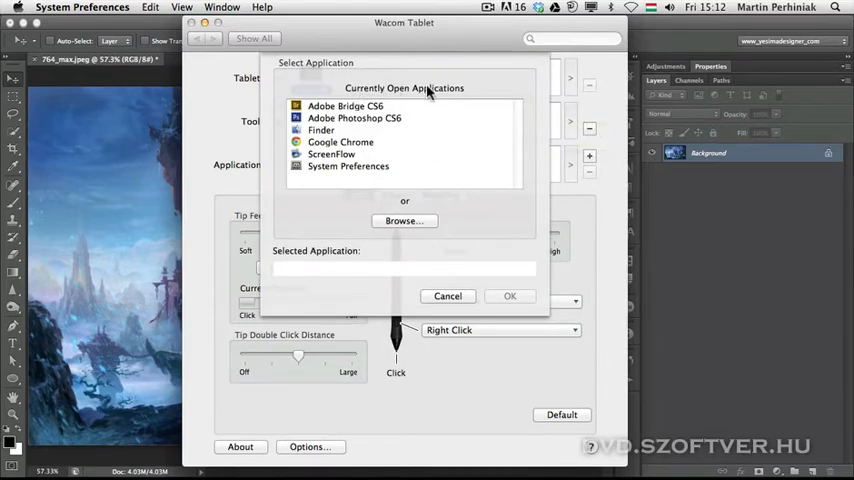
mouse_move(444, 104)
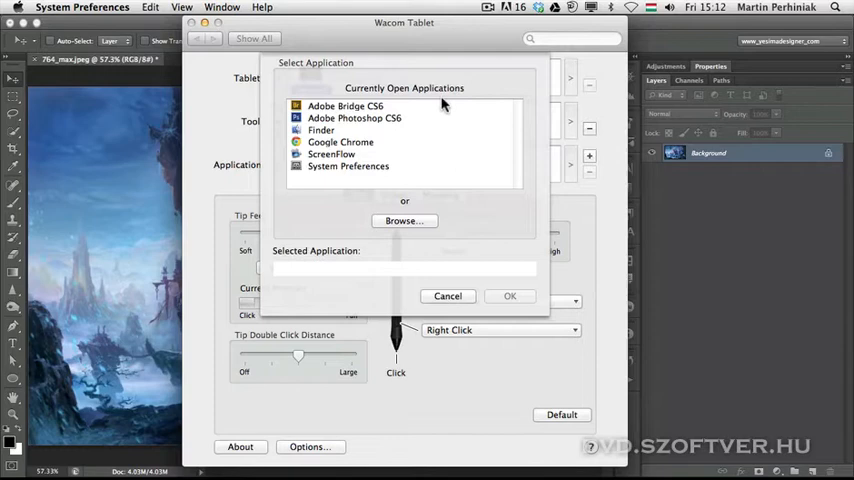
left_click(354, 118)
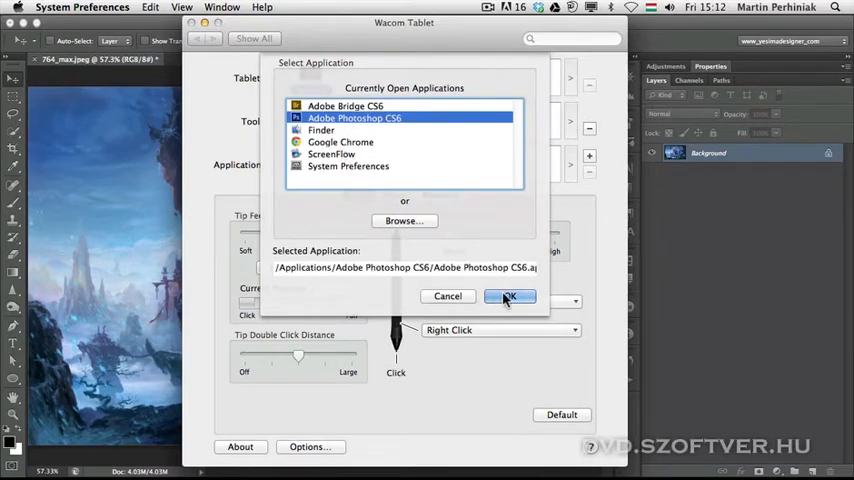
left_click(510, 296)
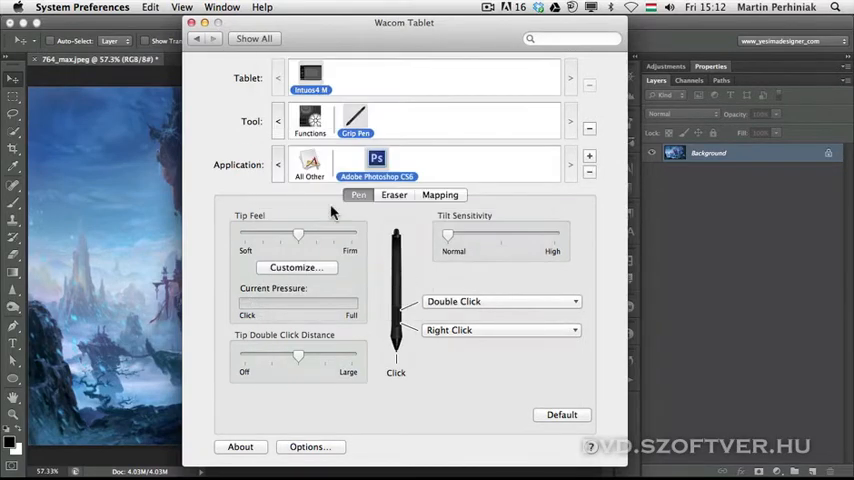
mouse_move(377, 160)
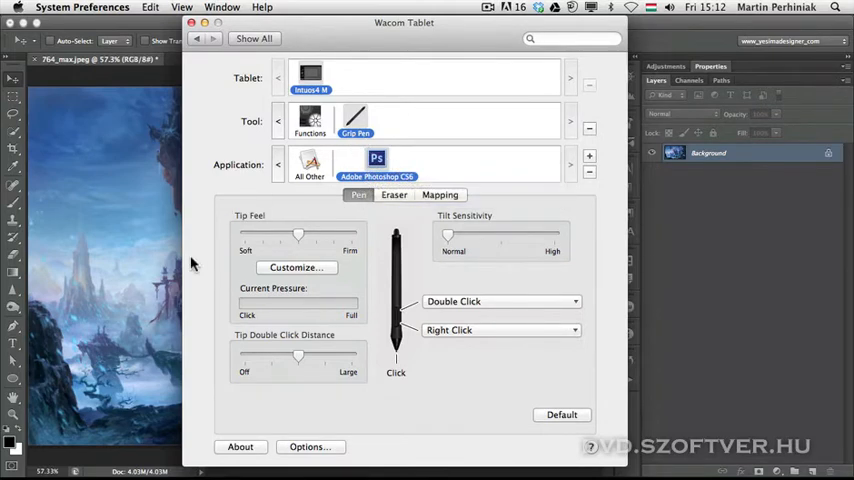
mouse_move(458, 307)
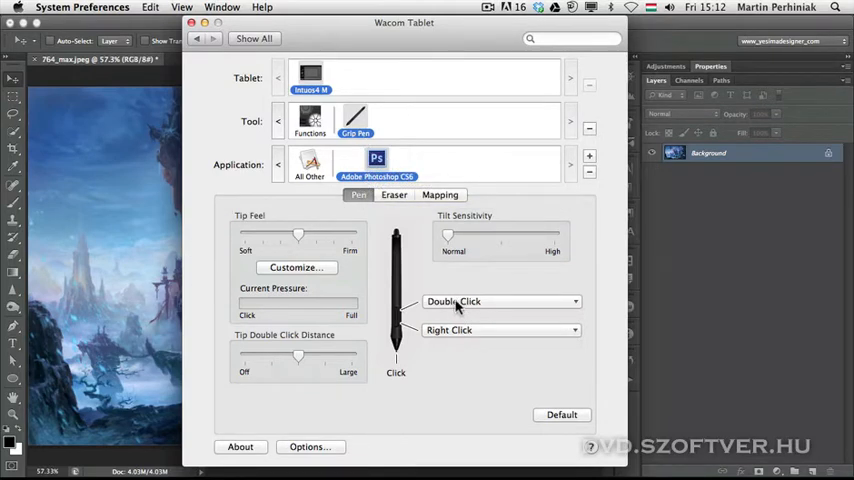
mouse_move(443, 327)
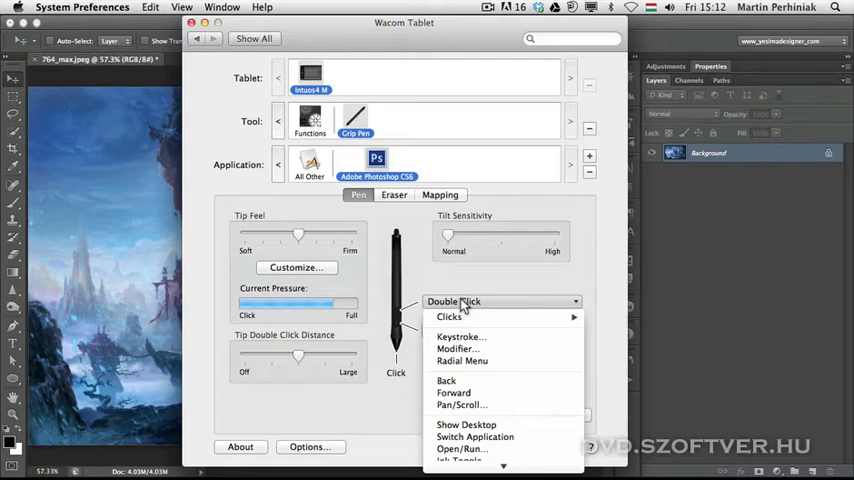
mouse_move(460, 405)
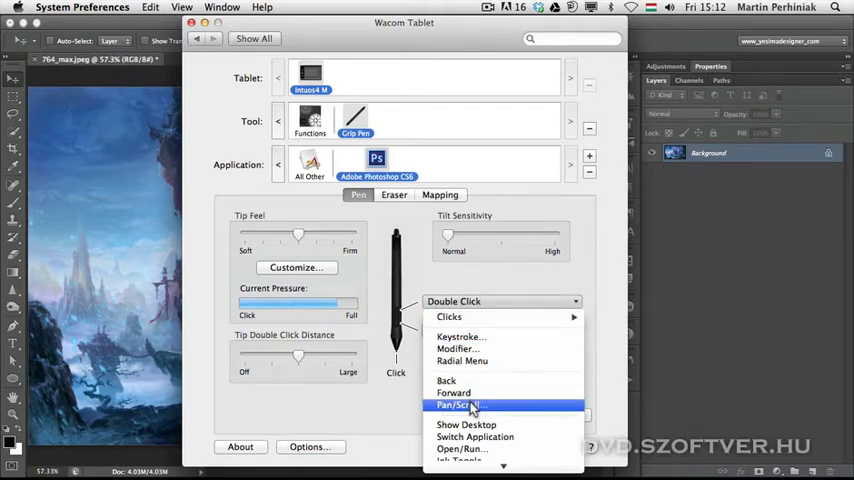
- Assign Pan/Scroll to the pen's upper side switch for Photoshop, accepting the default scroll speed
left_click(459, 405)
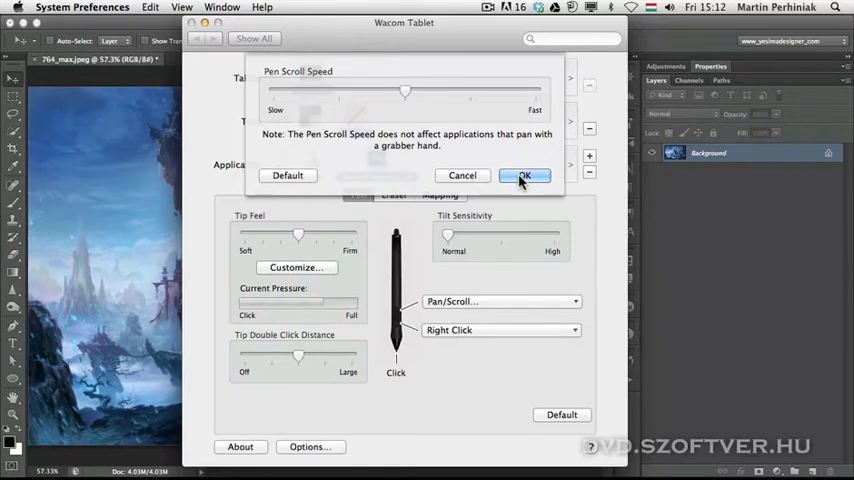
left_click(524, 175)
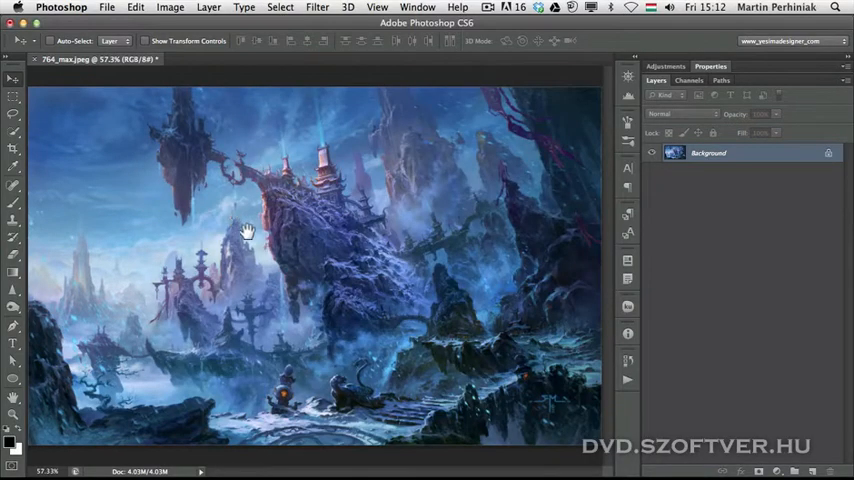
mouse_move(285, 218)
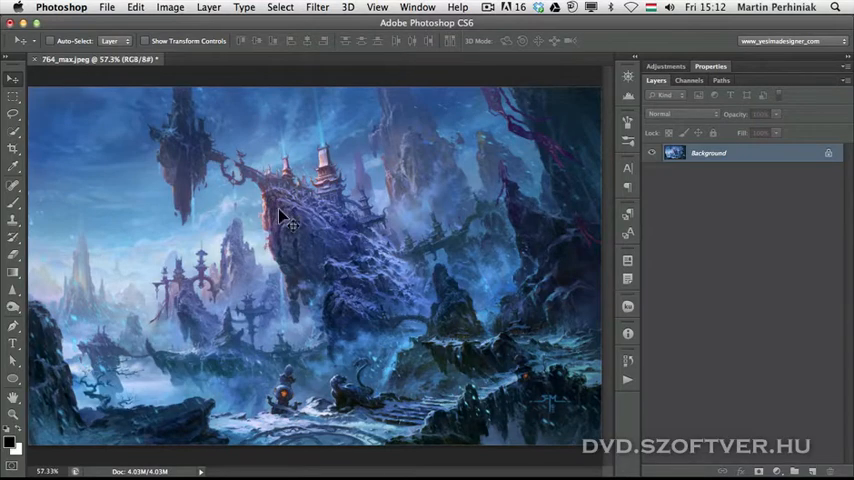
mouse_move(265, 215)
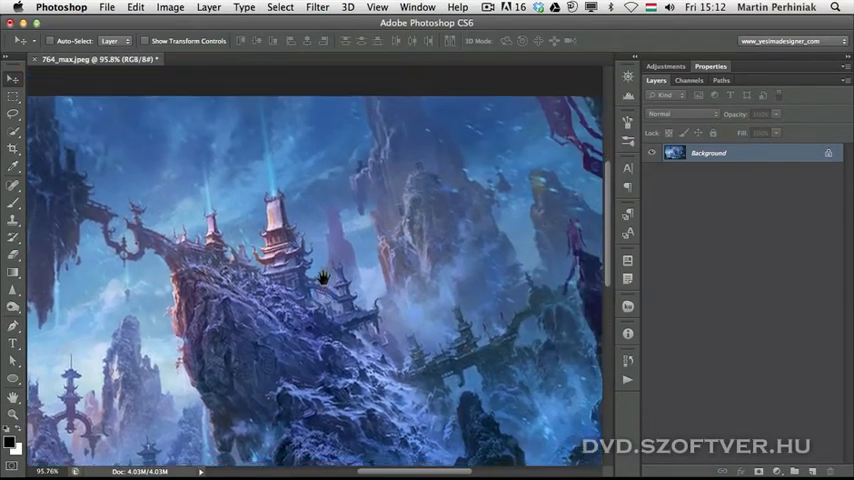
- Pan the zoomed fantasy landscape in Photoshop by dragging with the pen's side button held
left_click_drag(323, 278, 287, 208)
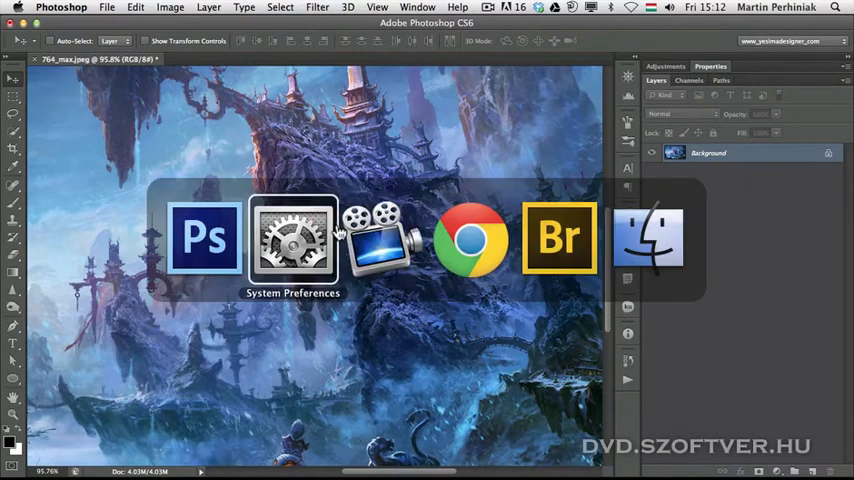
- Bring Bridge forward and launch 20120201135301.jpeg, the rider-on-beast image, into Photoshop as a second document
left_click(558, 237)
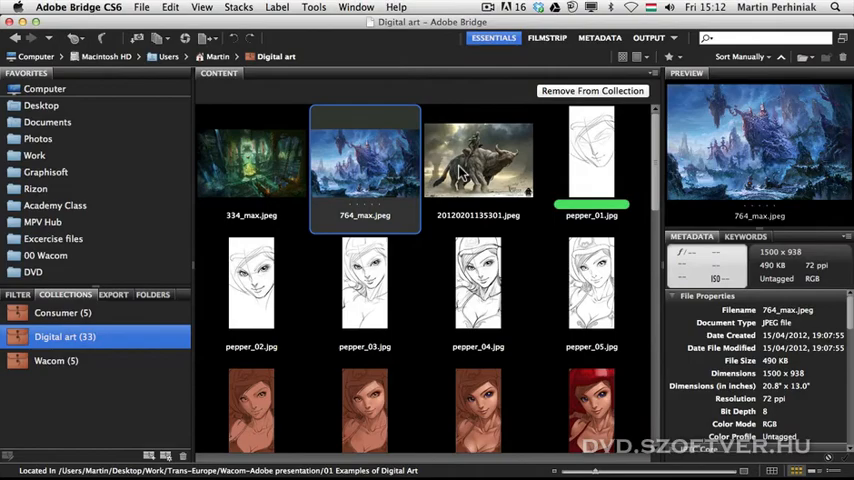
double_click(479, 160)
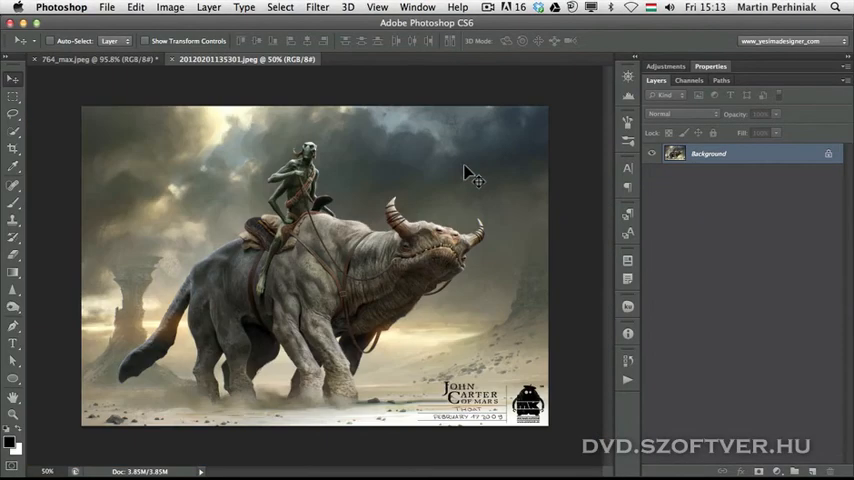
mouse_move(465, 177)
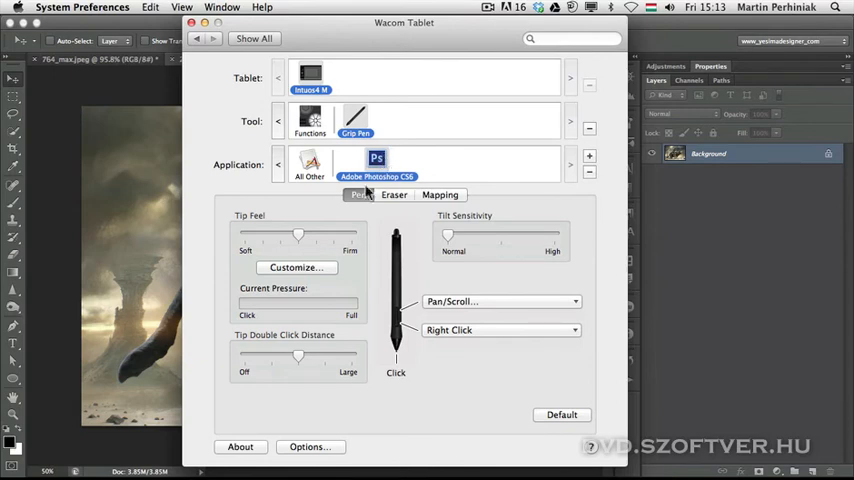
mouse_move(590, 175)
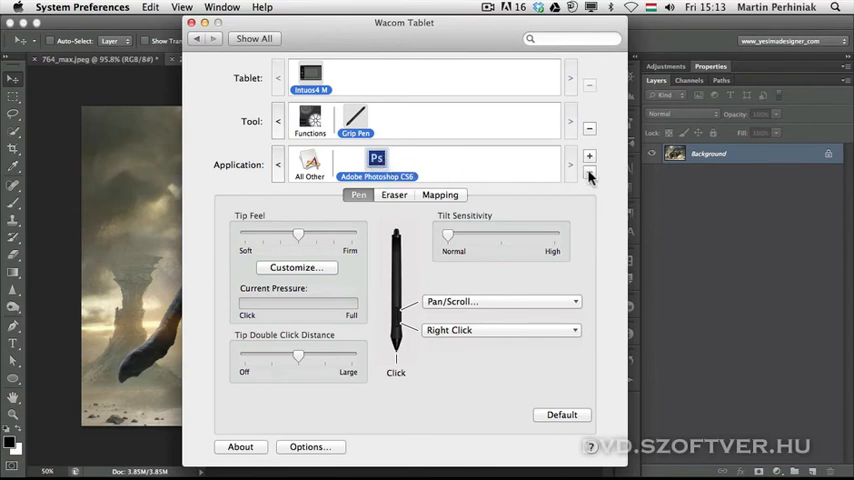
- Delete the Adobe Photoshop CS6 pen entry, leaving only All Other with the side button on Double Click
left_click(589, 175)
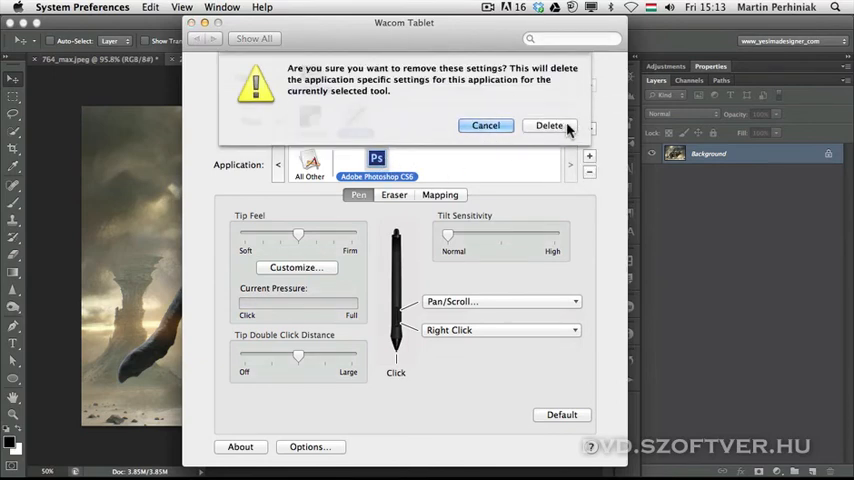
left_click(549, 125)
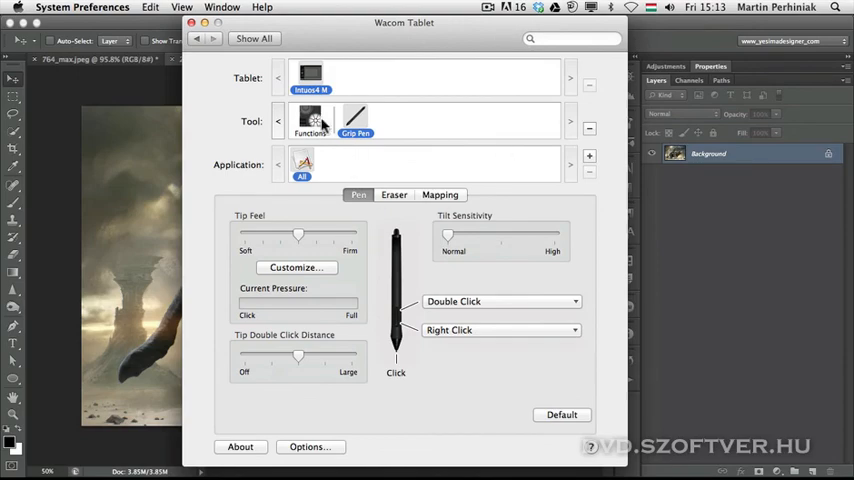